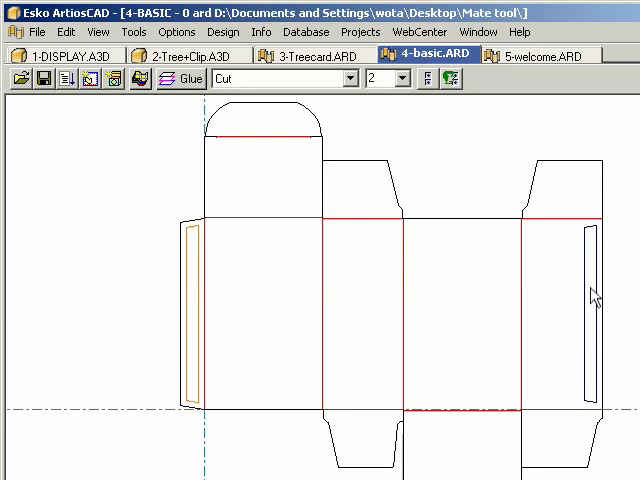
Step: Convert the 4-basic carton design into a new 3D model
left_click(111, 79)
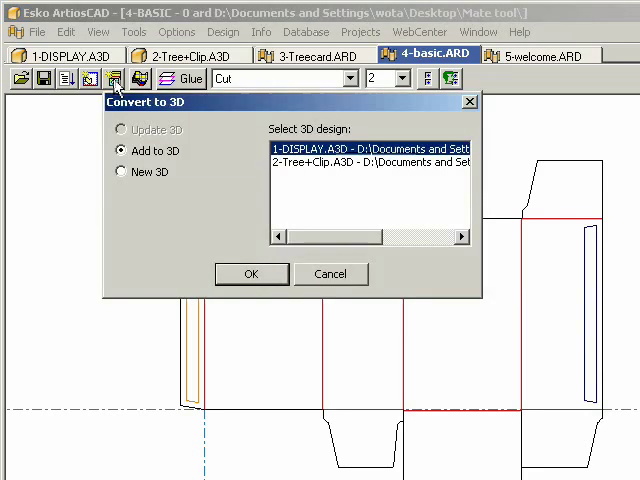
left_click(119, 171)
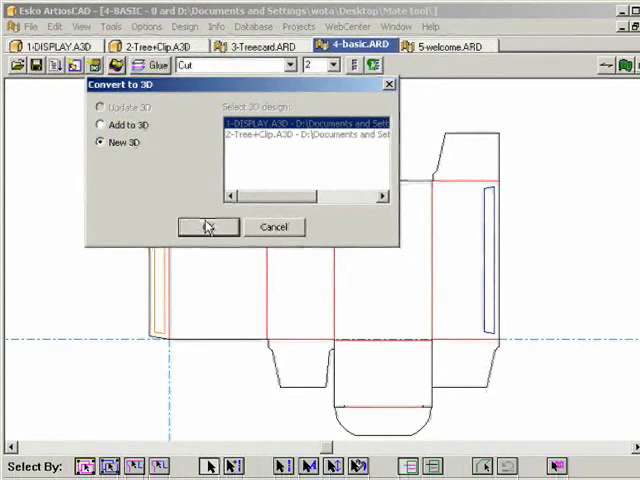
left_click(207, 227)
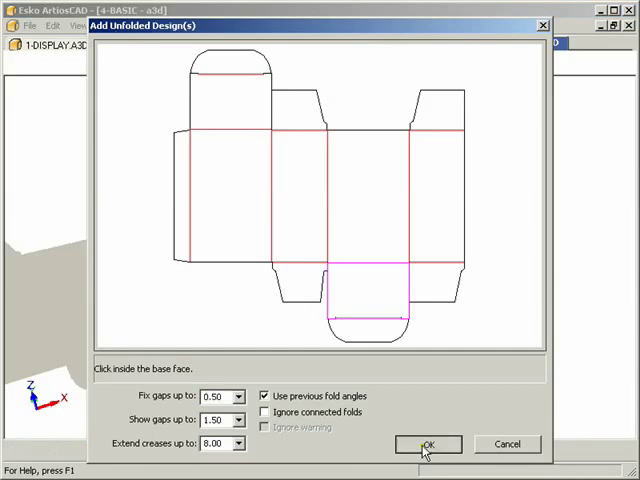
Step: Add the unfolded carton to the new 3D design as a flat model
left_click(430, 444)
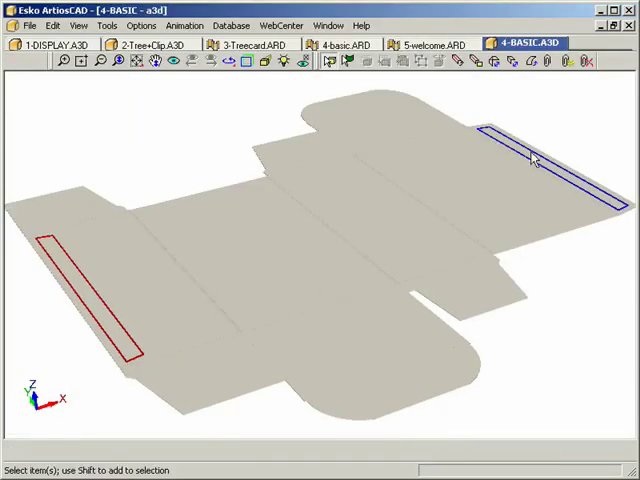
mouse_move(95, 305)
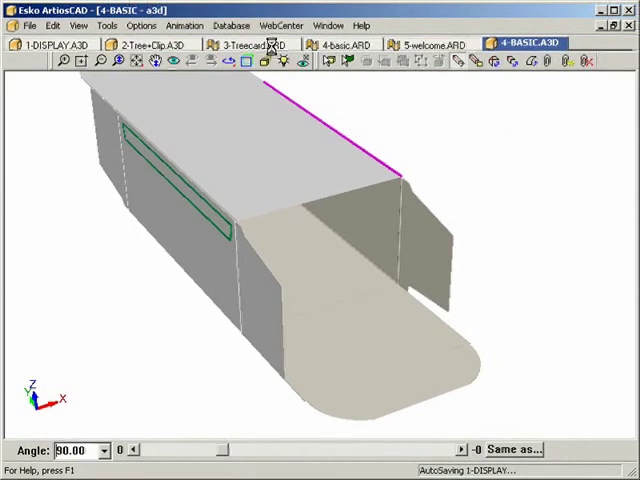
Step: Convert the 3-Treecard design into a new 3D model
left_click(247, 46)
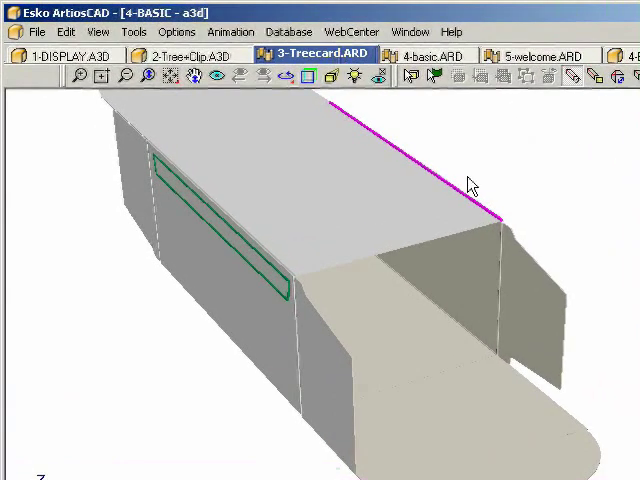
left_click(314, 57)
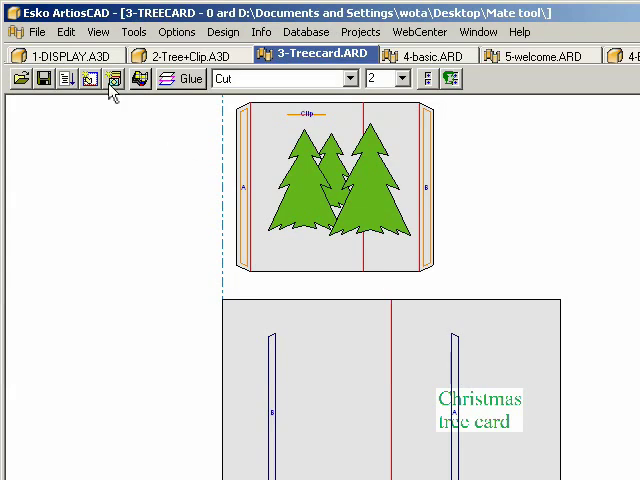
left_click(114, 77)
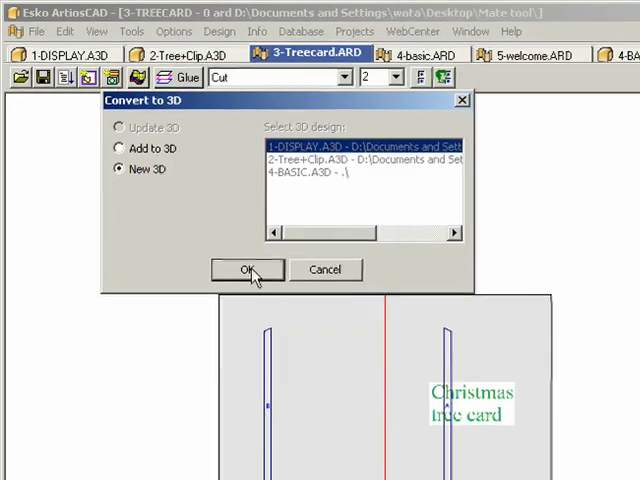
left_click(247, 270)
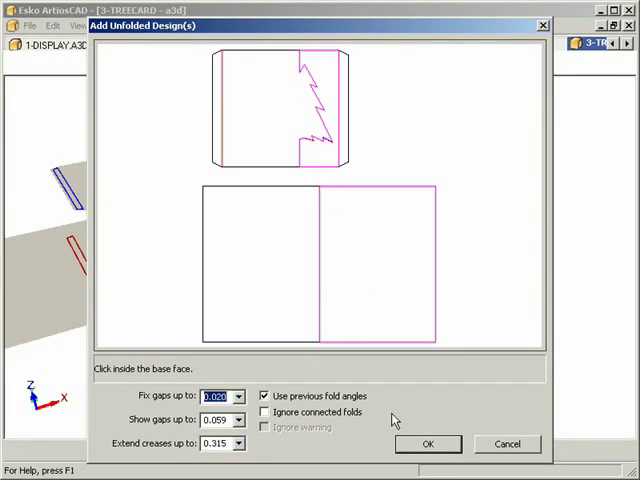
Step: Add the unfolded tree card to 3D and close its fold angle to about 48 degrees
left_click(429, 444)
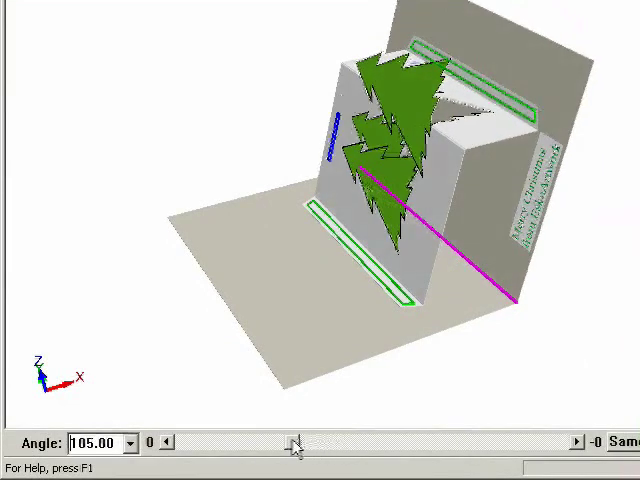
left_click_drag(293, 442, 237, 442)
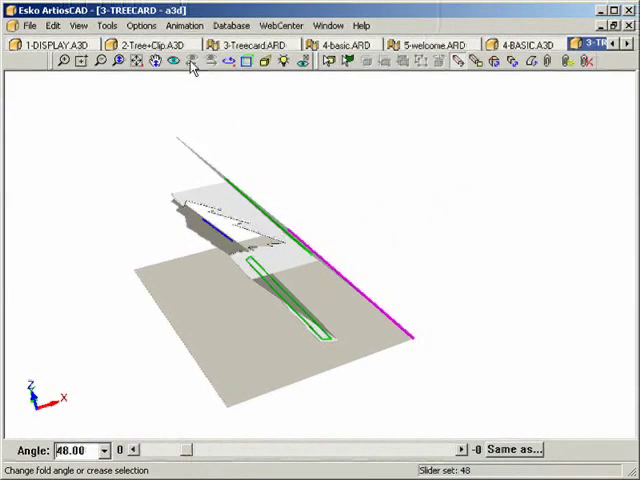
Step: Open the 2-Tree+Clip card through 109, 125 and 137 degrees, finishing near 92
left_click(150, 45)
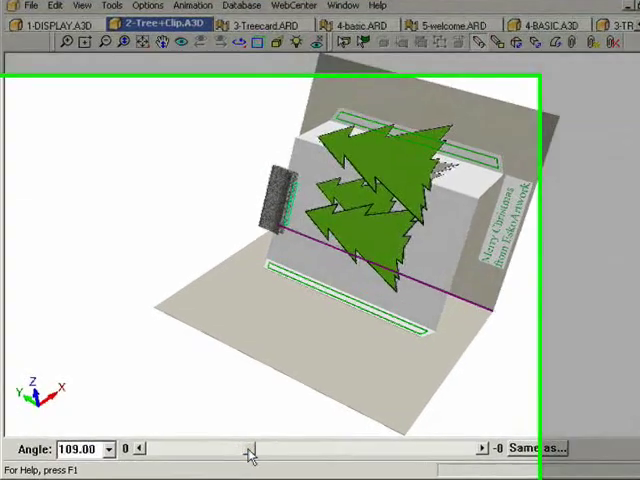
left_click_drag(253, 443, 320, 443)
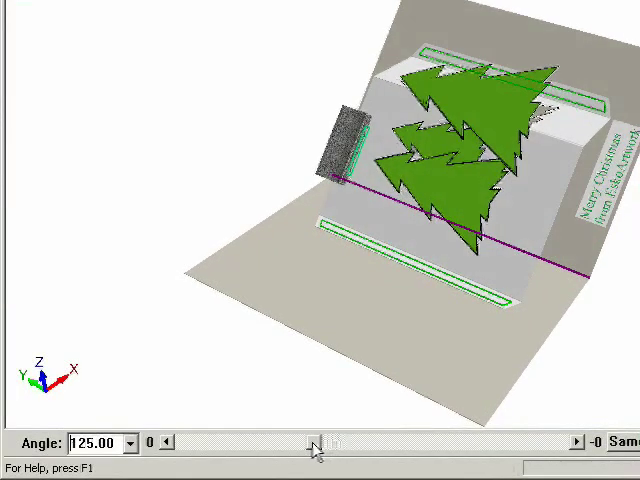
left_click_drag(315, 442, 285, 442)
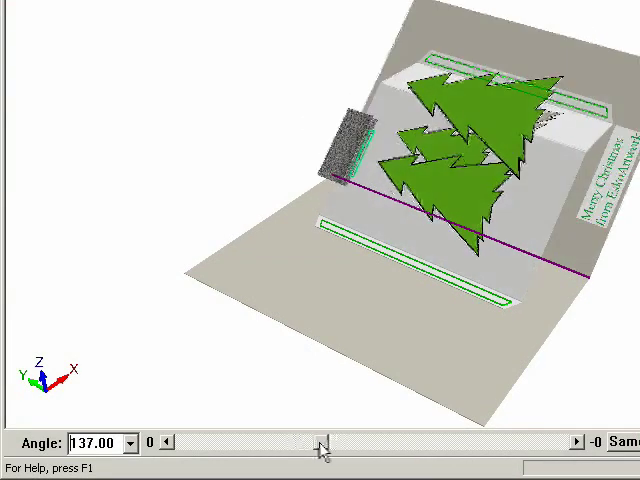
left_click_drag(320, 440, 265, 452)
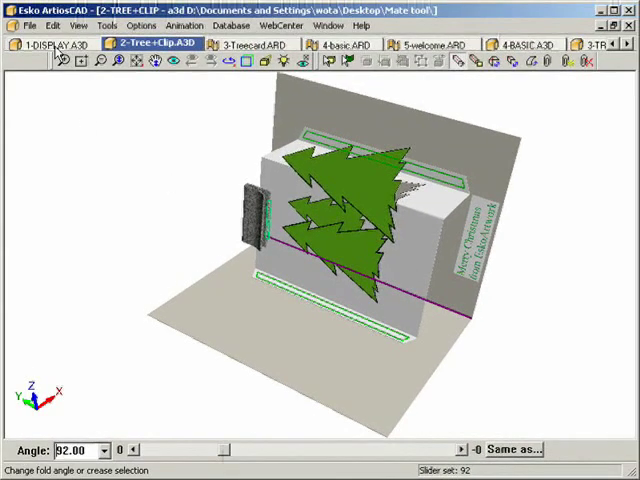
Step: Switch to the 1-DISPLAY assembly showing the stand, header, tray and pallet
left_click(55, 44)
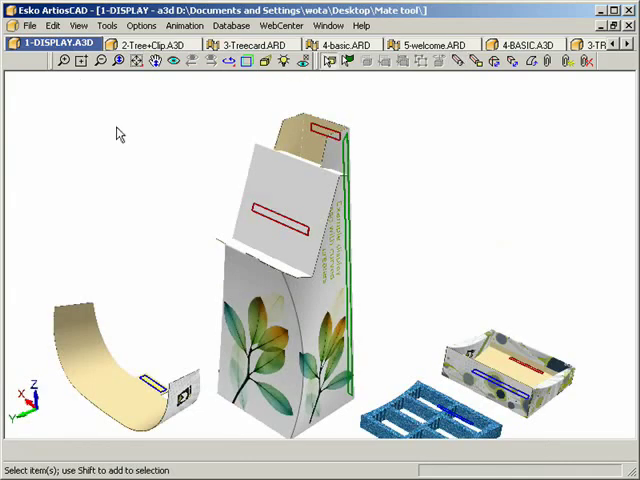
mouse_move(345, 255)
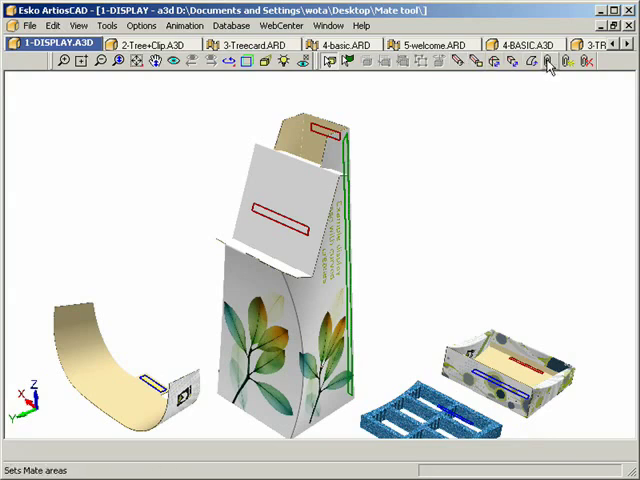
mouse_move(503, 150)
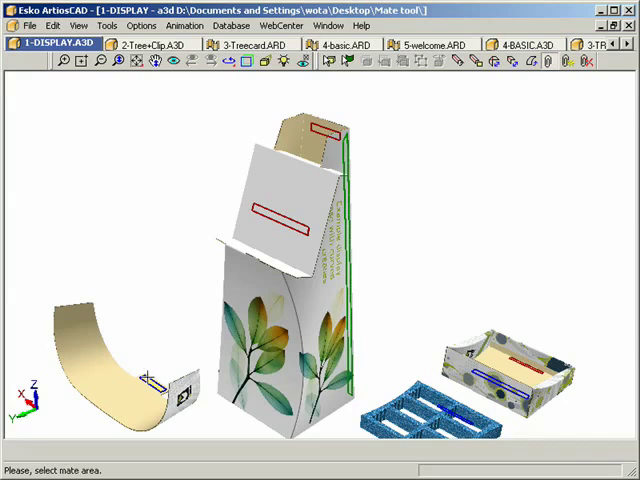
mouse_move(288, 237)
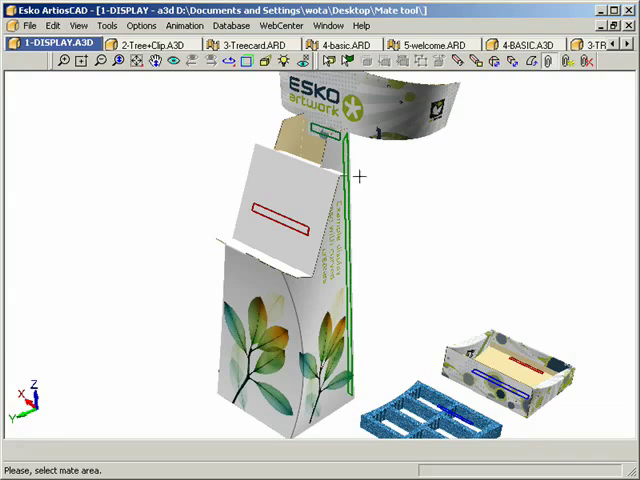
mouse_move(517, 235)
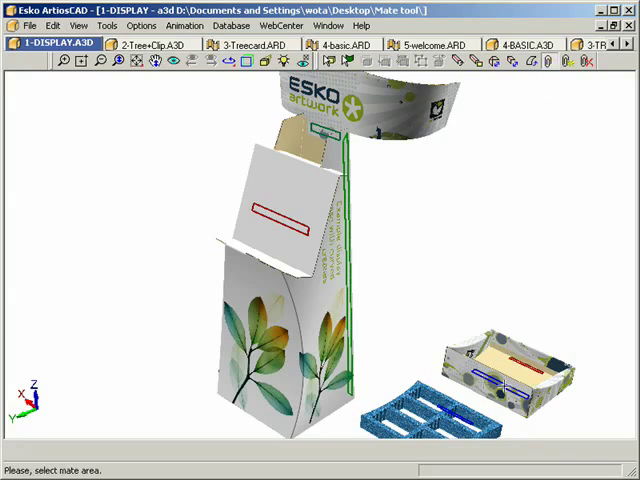
mouse_move(290, 232)
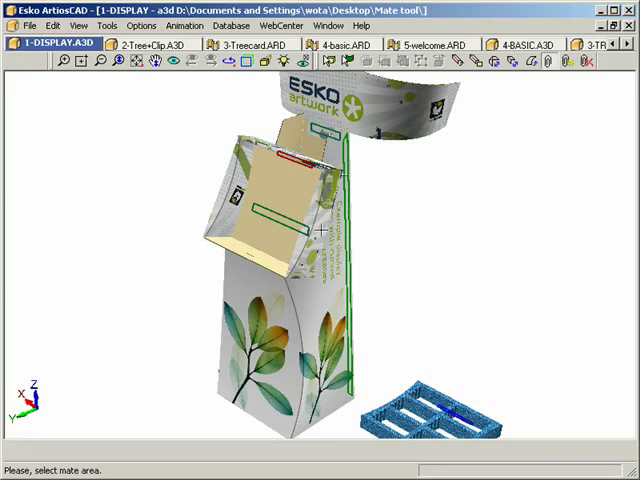
mouse_move(463, 427)
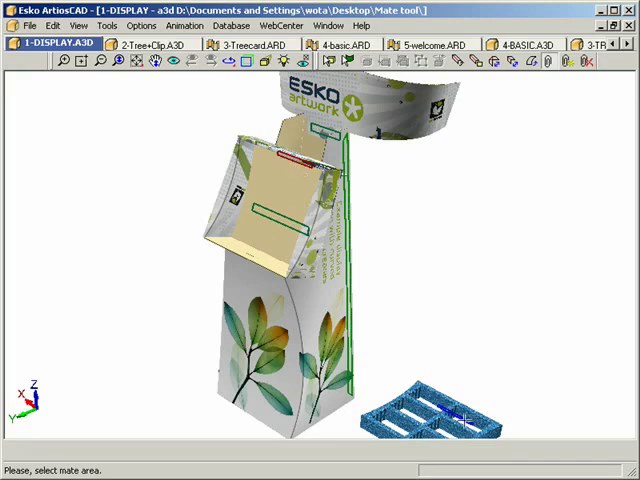